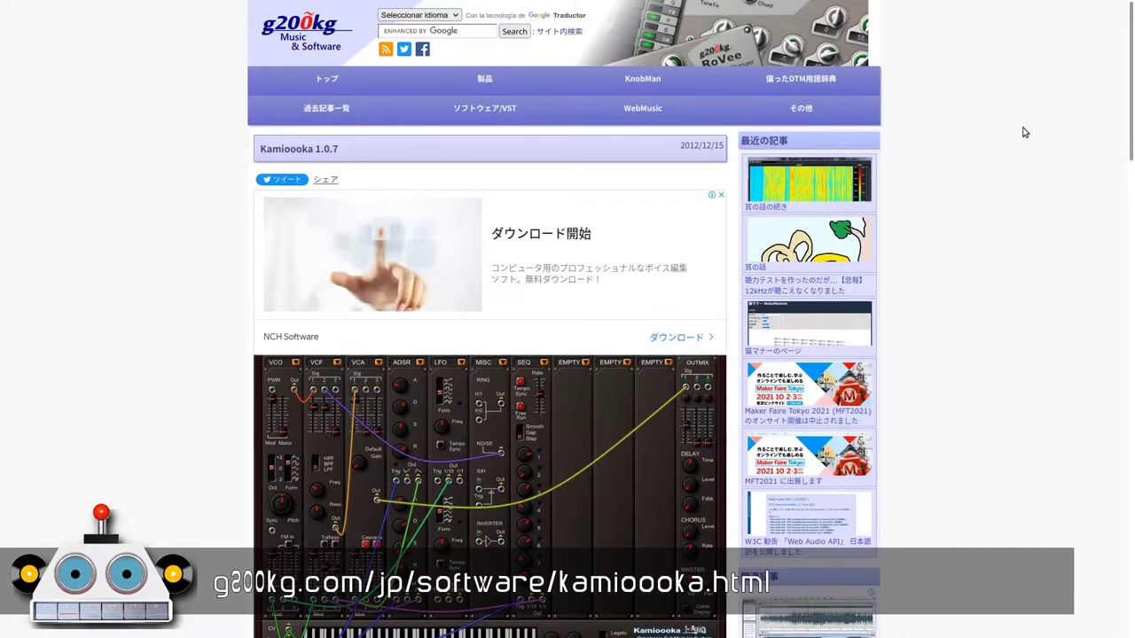
# - Read through the Kamioooka download page, start the JACK server, and launch Bitwig Studio
pyautogui.scroll(-3)
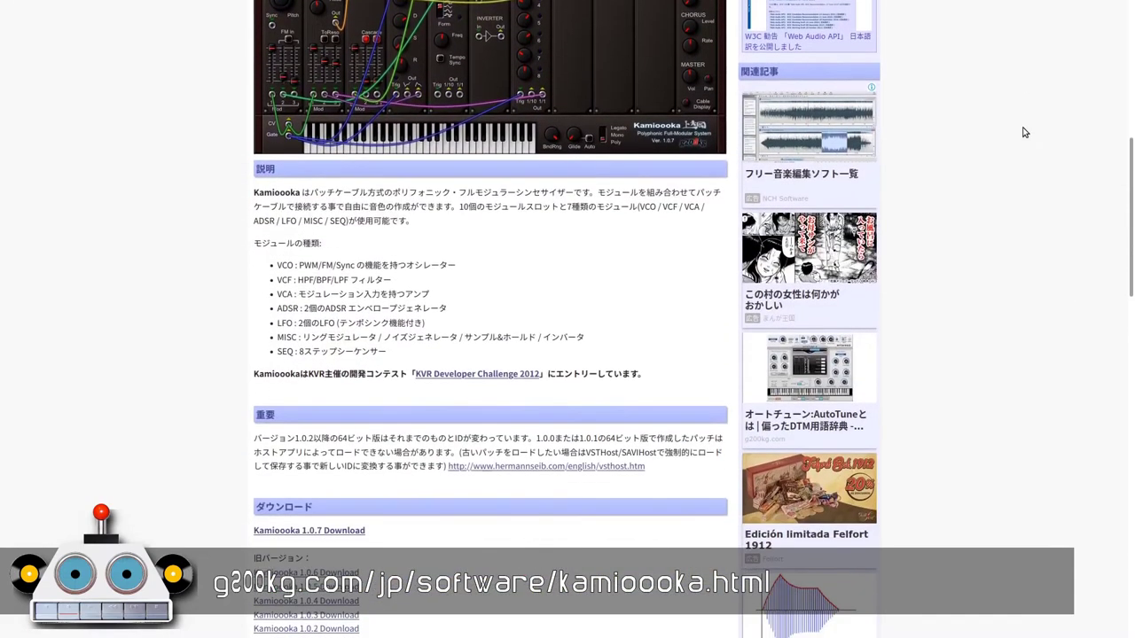
pyautogui.scroll(-3)
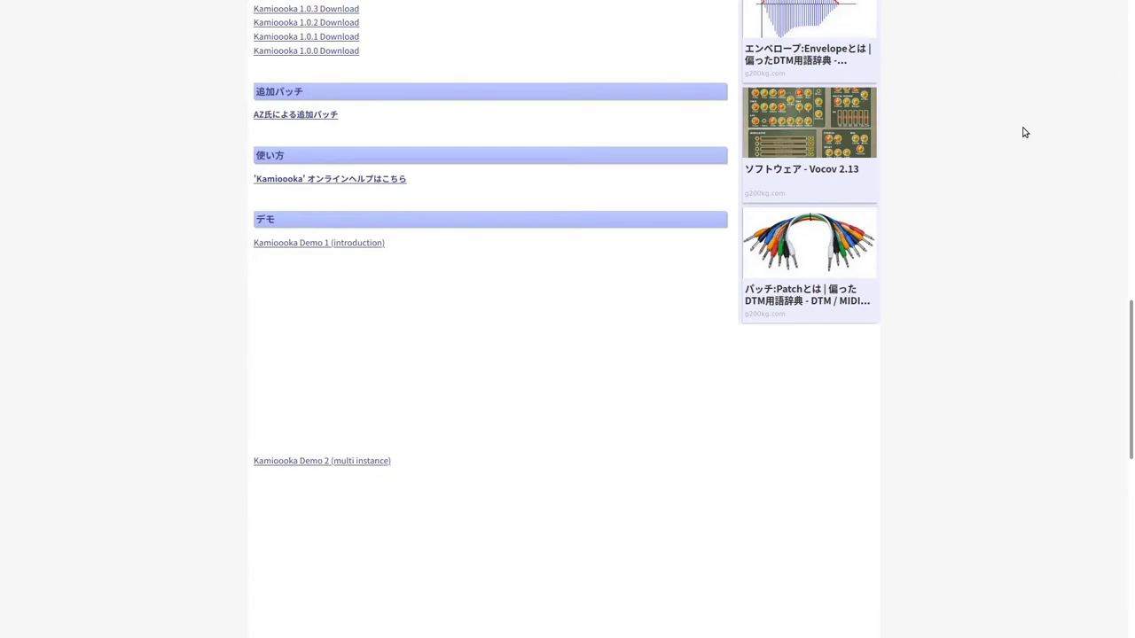
pyautogui.scroll(-3)
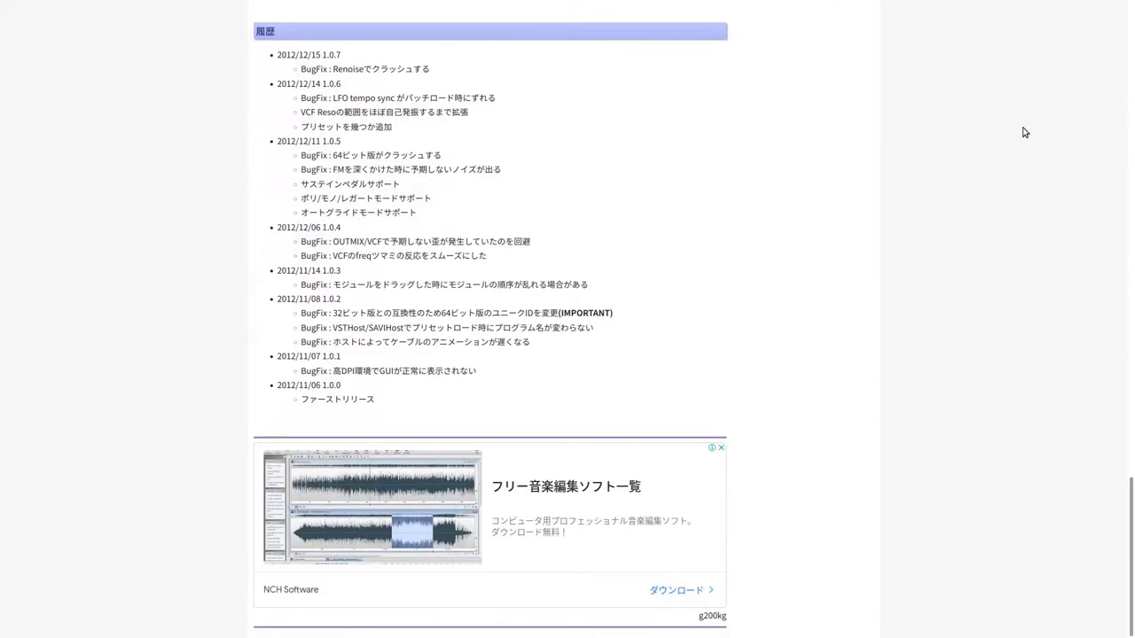
pyautogui.scroll(3)
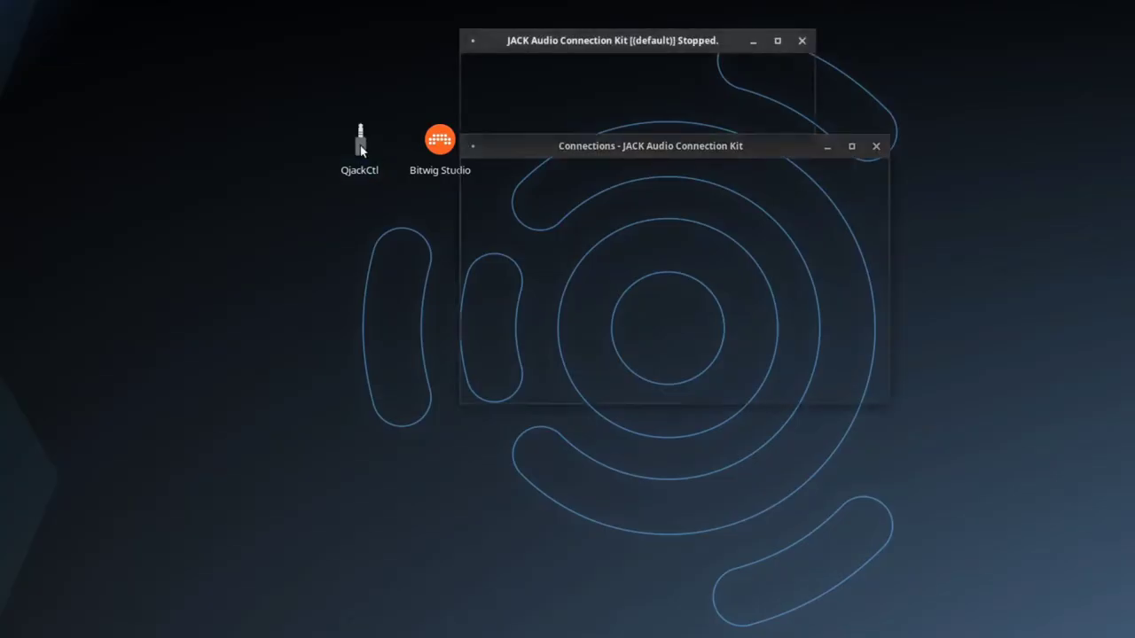
pyautogui.click(485, 67)
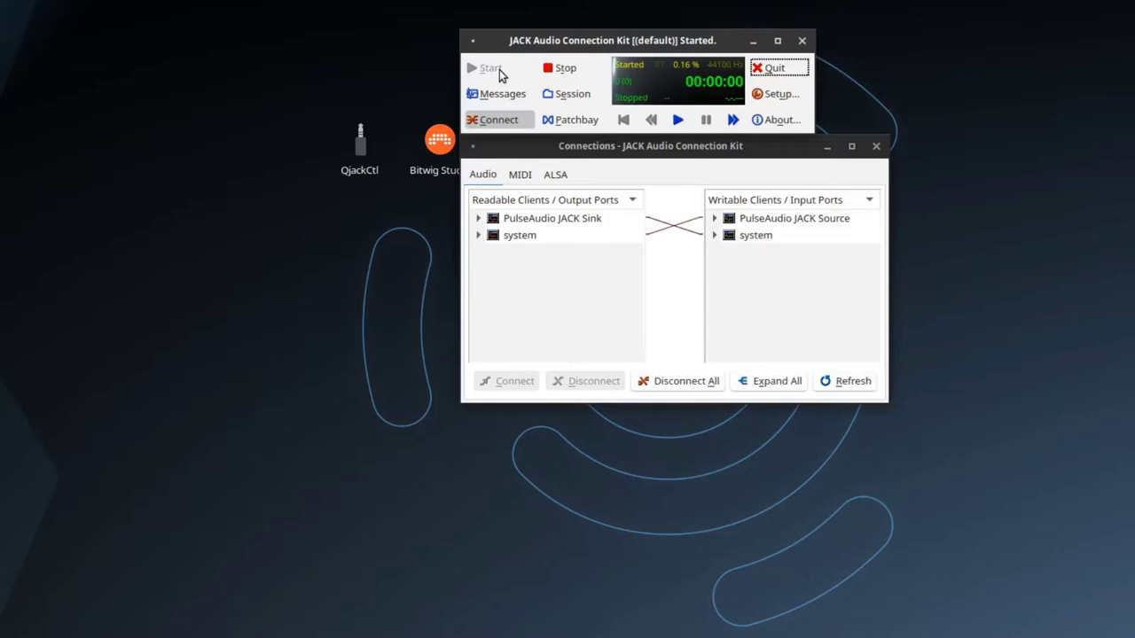
pyautogui.doubleClick(439, 139)
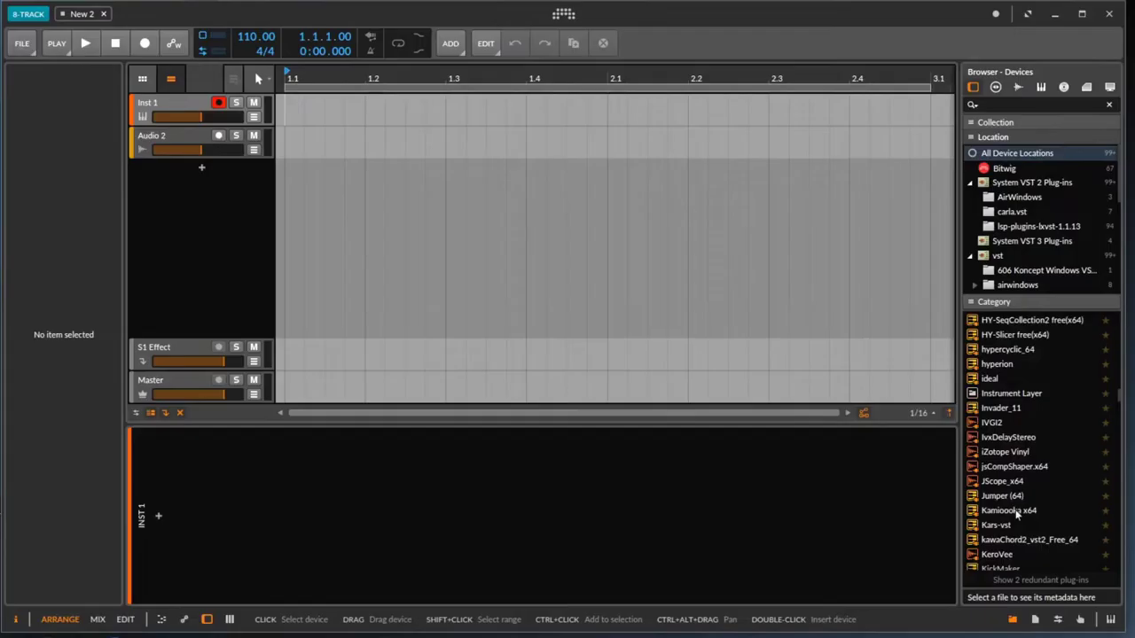
# - Select the Inst 1 track and insert Kamioooka x64 onto it
pyautogui.click(1008, 510)
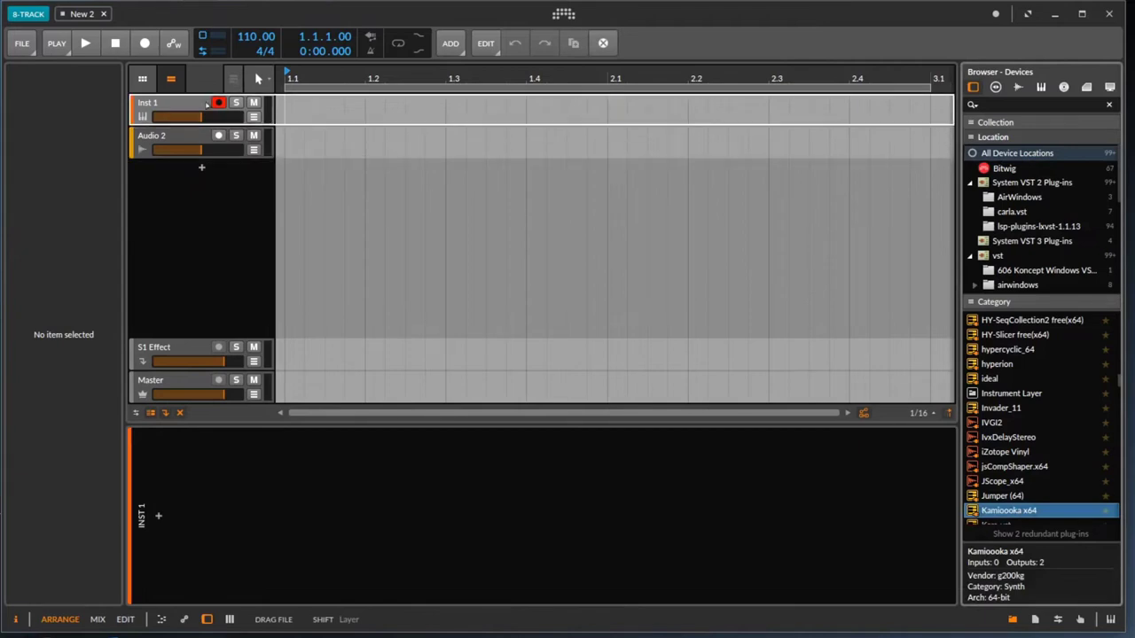
pyautogui.doubleClick(1009, 510)
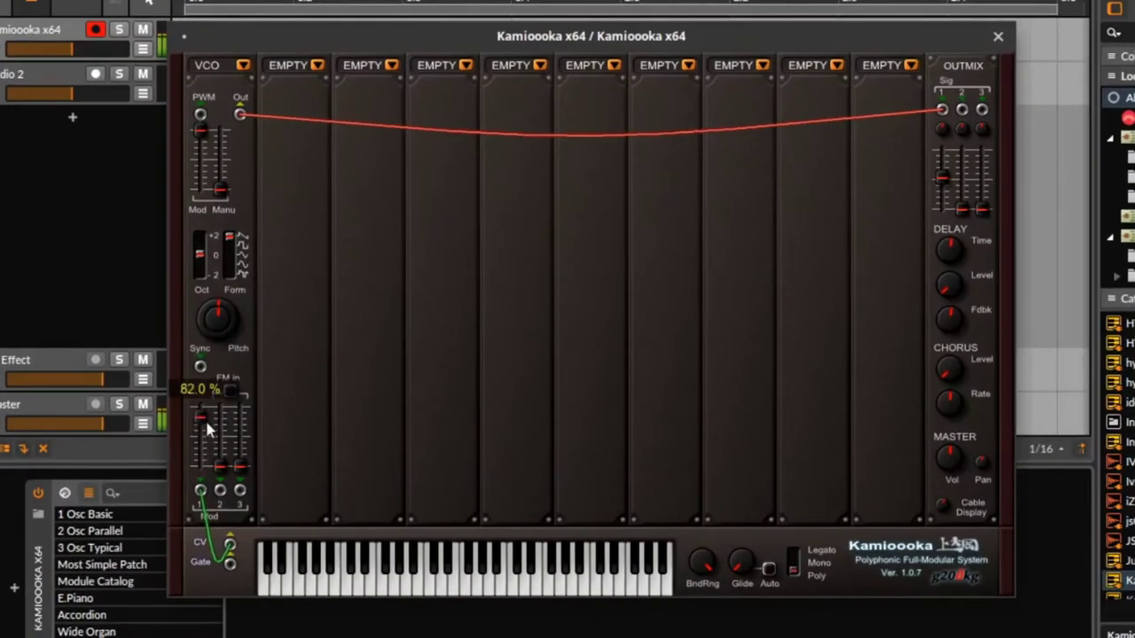
# - Set the VCO FM modulation slider to 82% and pulse width to 81%
pyautogui.moveTo(213, 426); pyautogui.dragTo(213, 453)
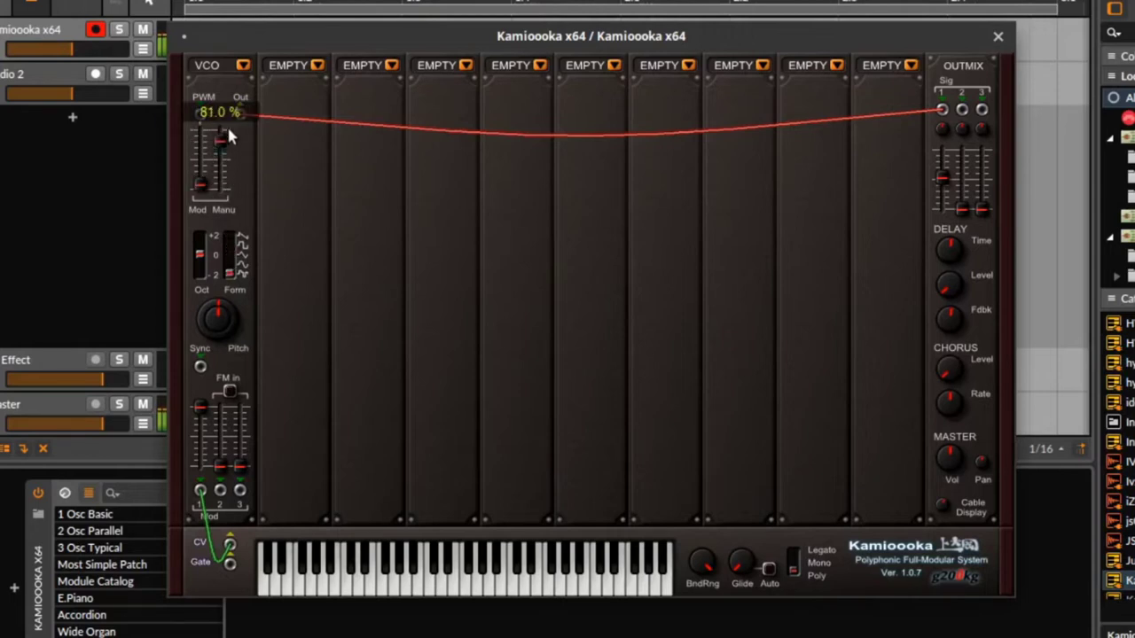
pyautogui.click(346, 586)
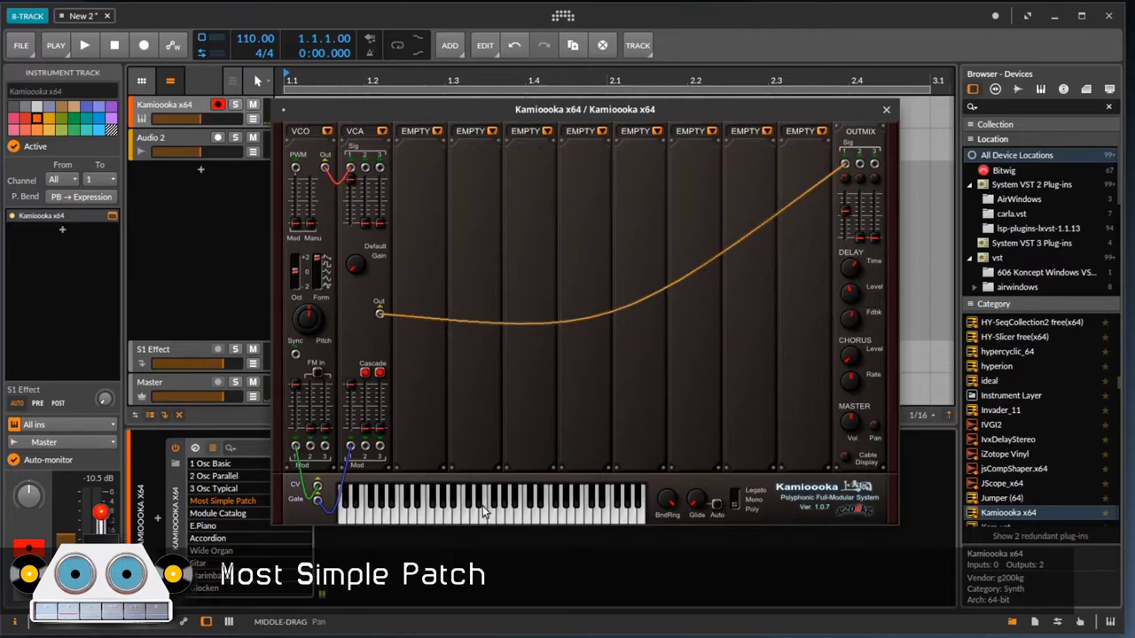
pyautogui.moveTo(486, 523)
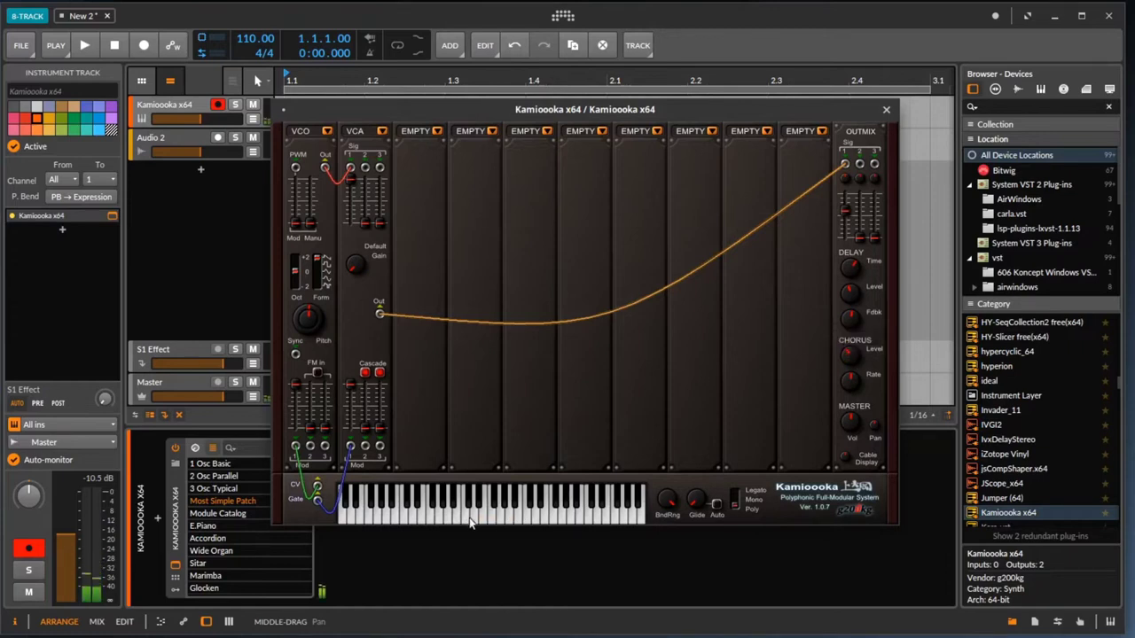
pyautogui.moveTo(545, 515)
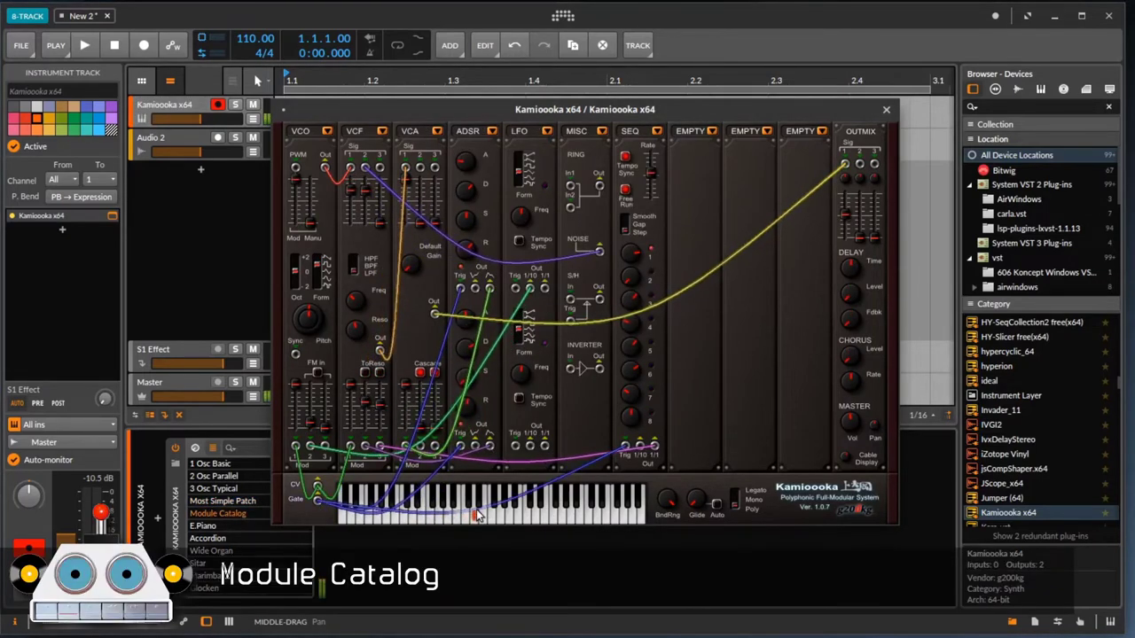
# - Load the Module Catalog preset, then audition the Explosion preset
pyautogui.doubleClick(211, 551)
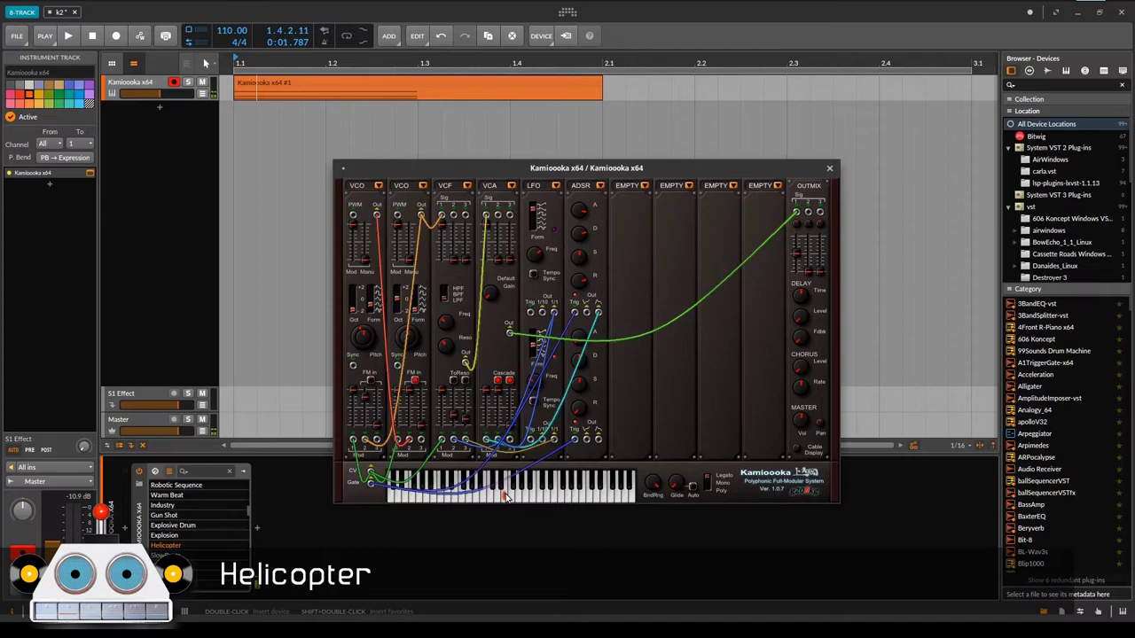
pyautogui.click(164, 535)
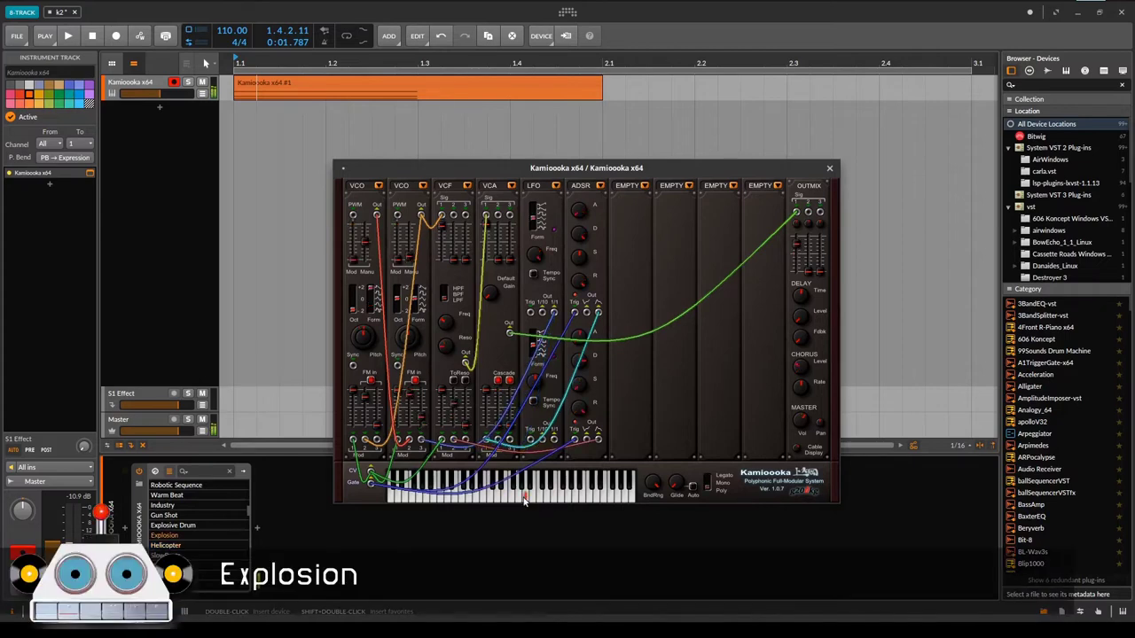